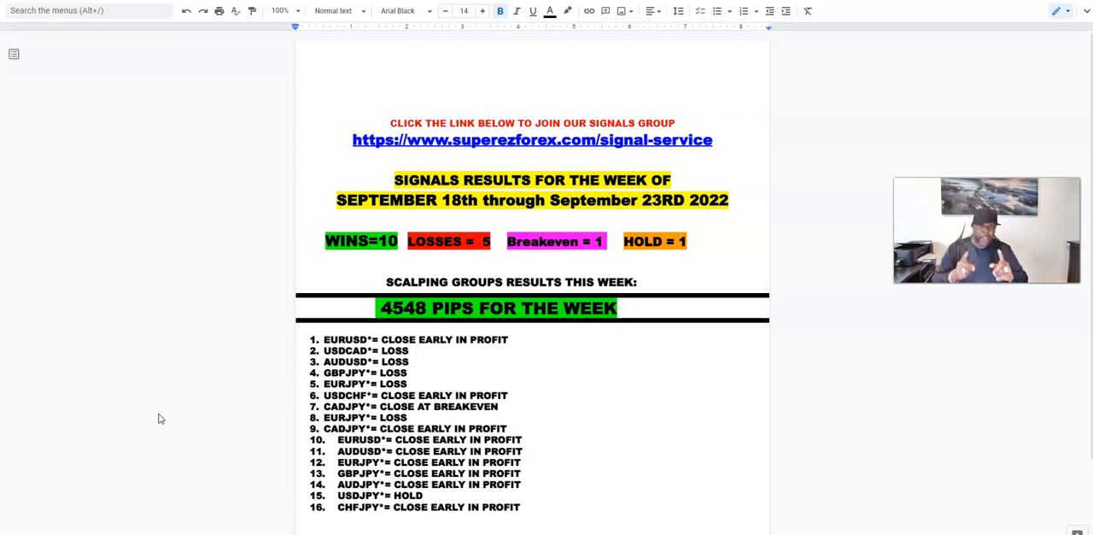
{"action": "mouse_move", "coordinate": [161, 282]}
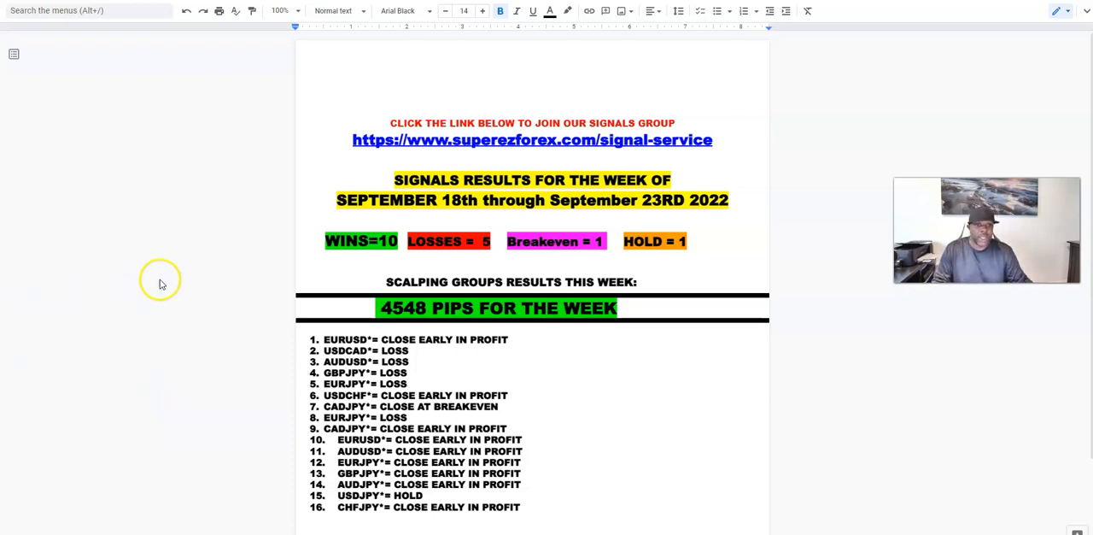
{"action": "mouse_move", "coordinate": [610, 249]}
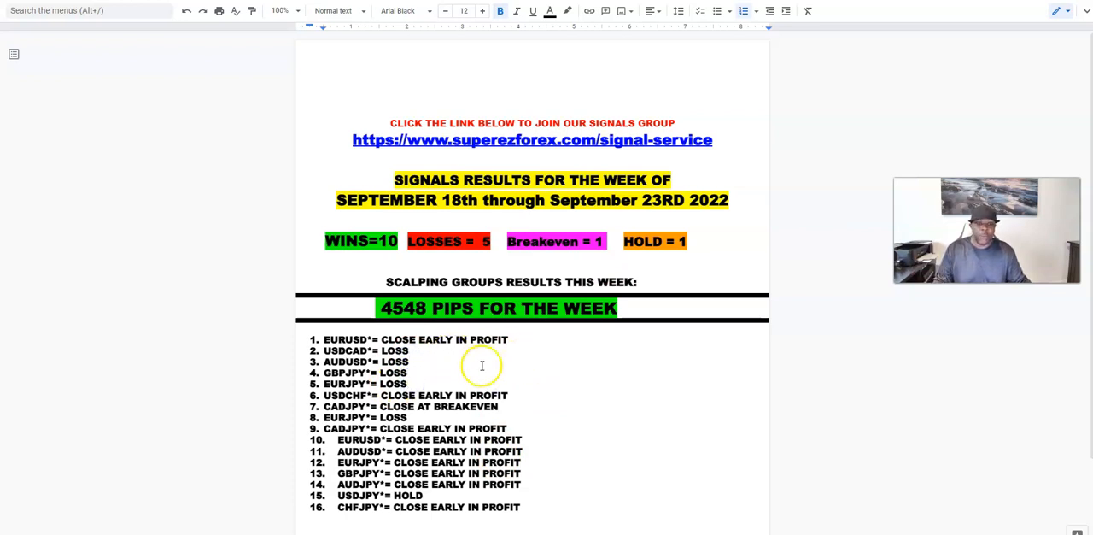
Scroll further down the signals results document before leaving it unchanged
{"action": "scroll", "scroll_direction": "down", "scroll_amount": 3}
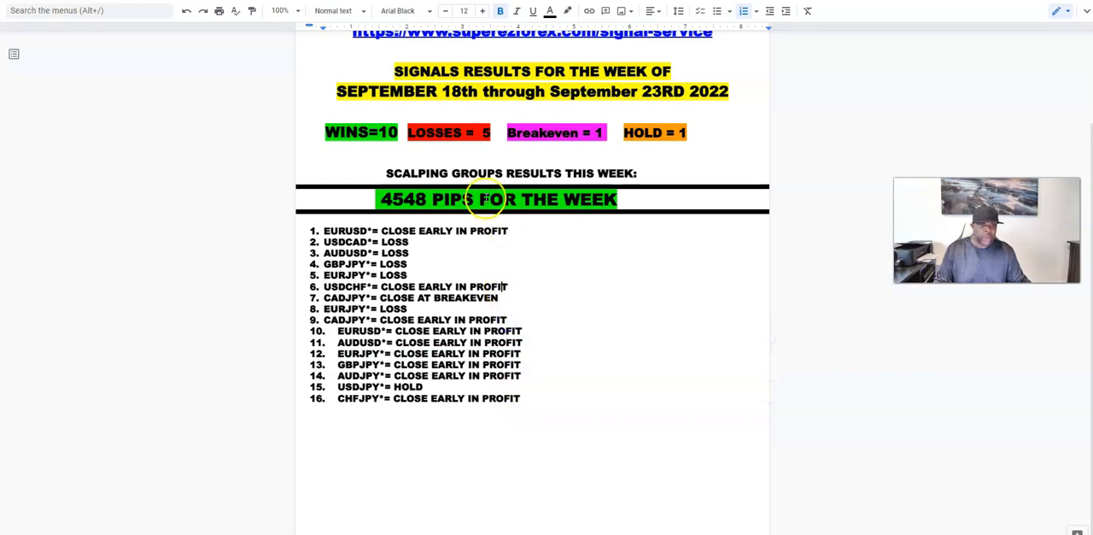
{"action": "mouse_move", "coordinate": [474, 165]}
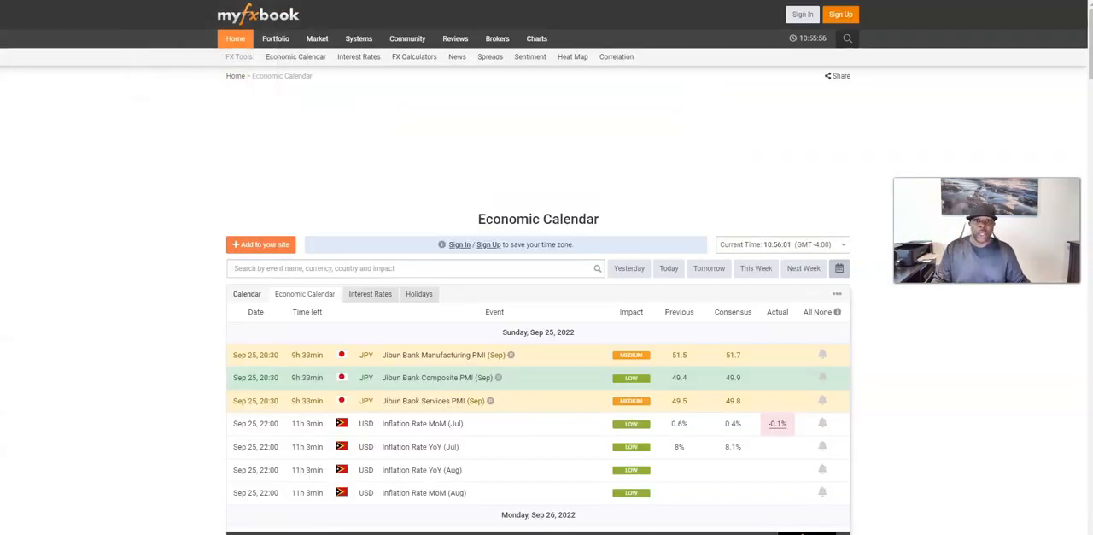
Switch the calendar to next week and browse the Oct 02–04 events
{"action": "left_click", "coordinate": [235, 38]}
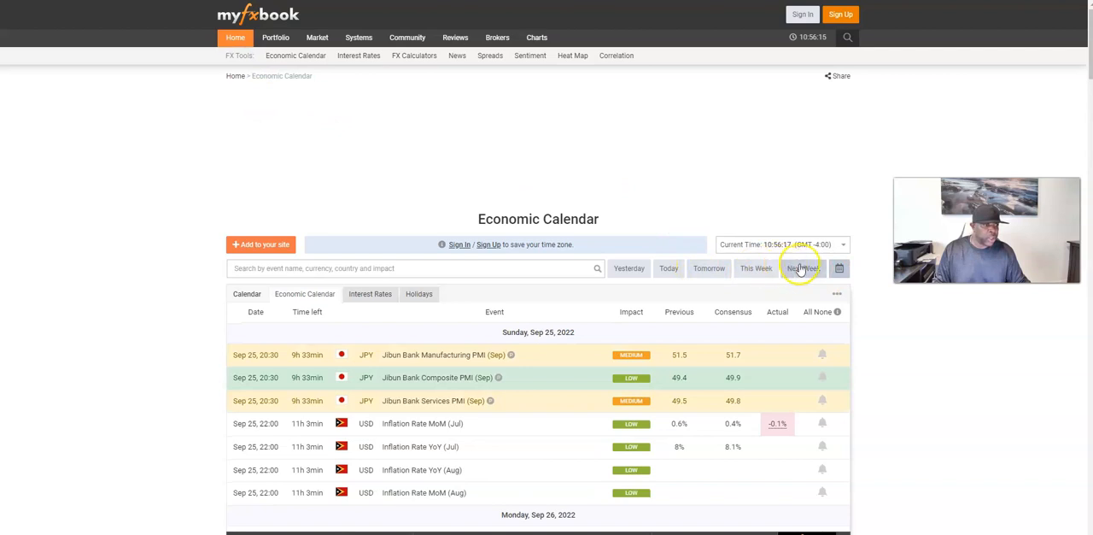
{"action": "left_click", "coordinate": [802, 268]}
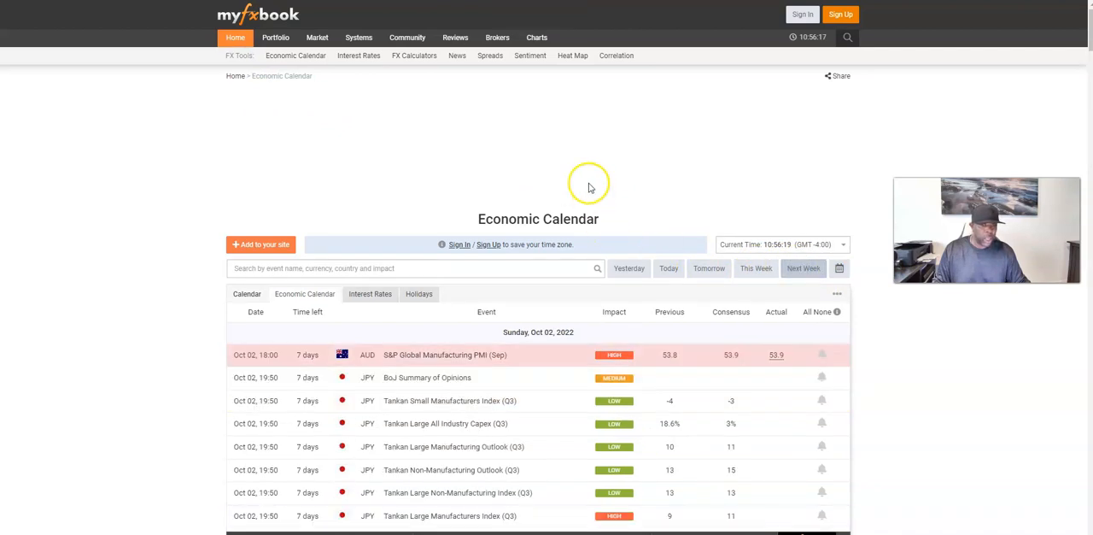
{"action": "scroll", "scroll_direction": "down", "scroll_amount": 3}
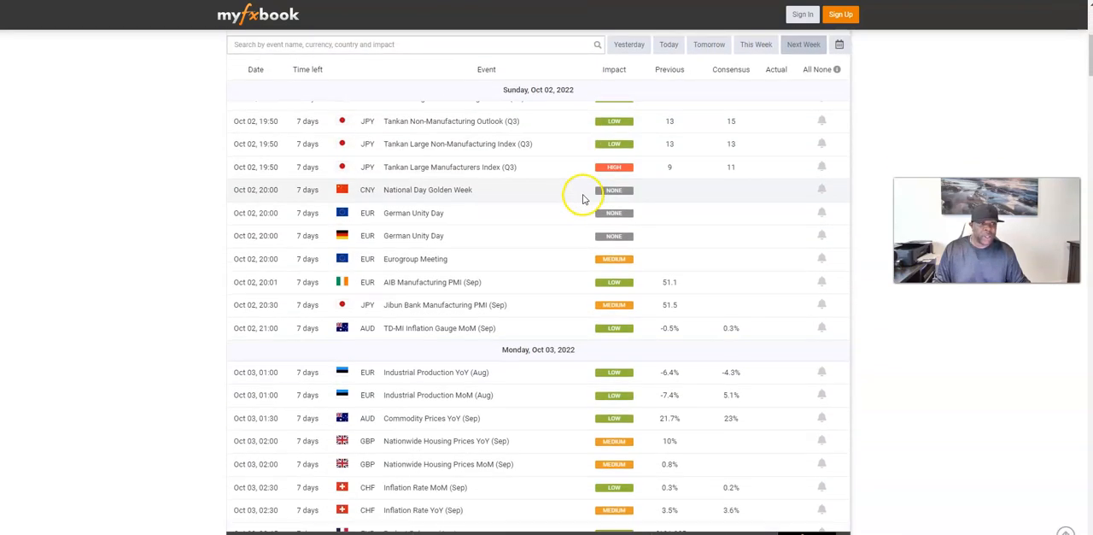
{"action": "scroll", "scroll_direction": "down", "scroll_amount": 3}
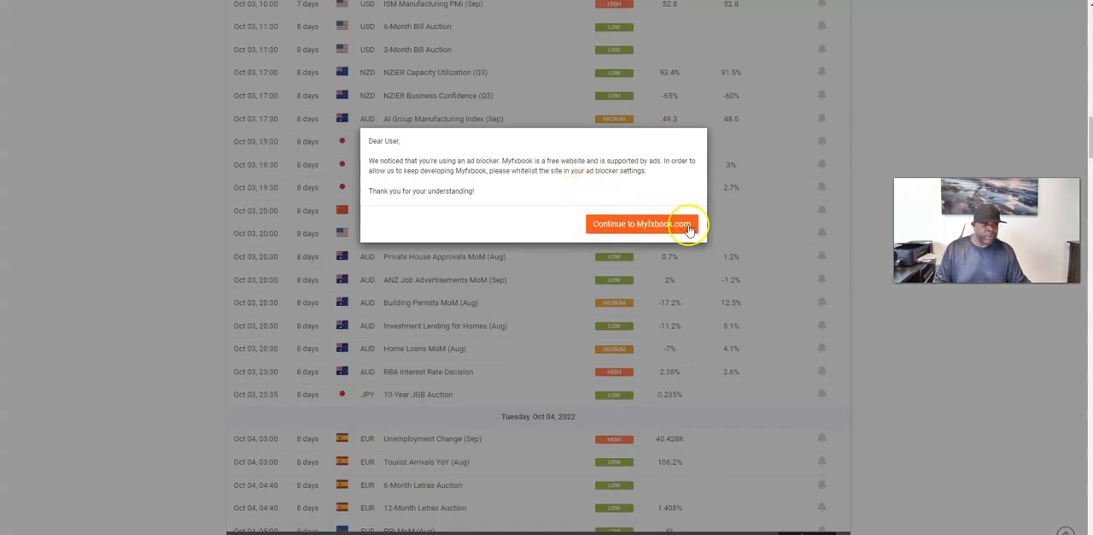
Dismiss the ad-blocker notice via 'Continue to Myfxbook.com'
{"action": "left_click", "coordinate": [642, 222]}
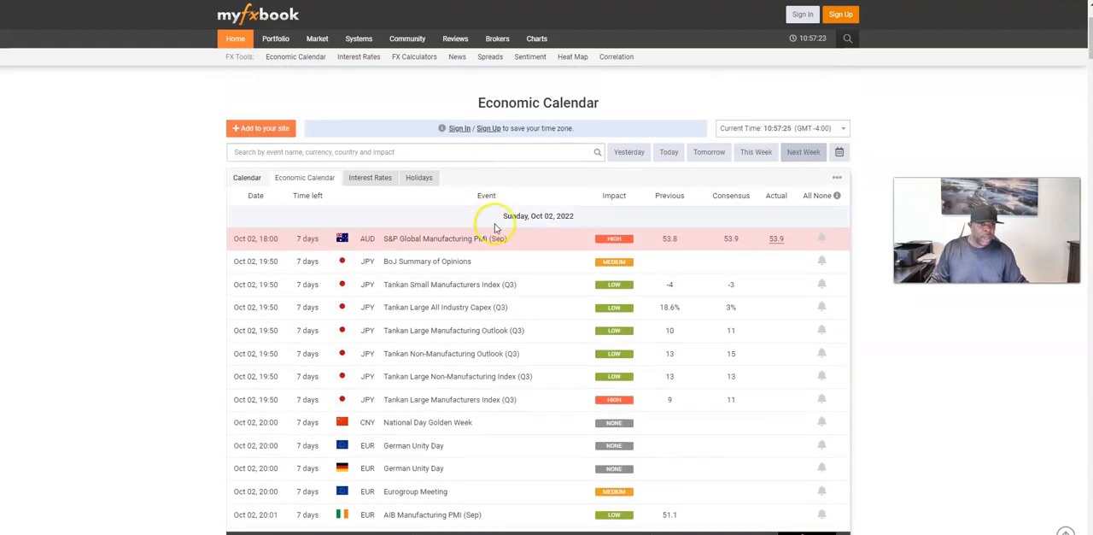
{"action": "scroll", "scroll_direction": "down", "scroll_amount": 3}
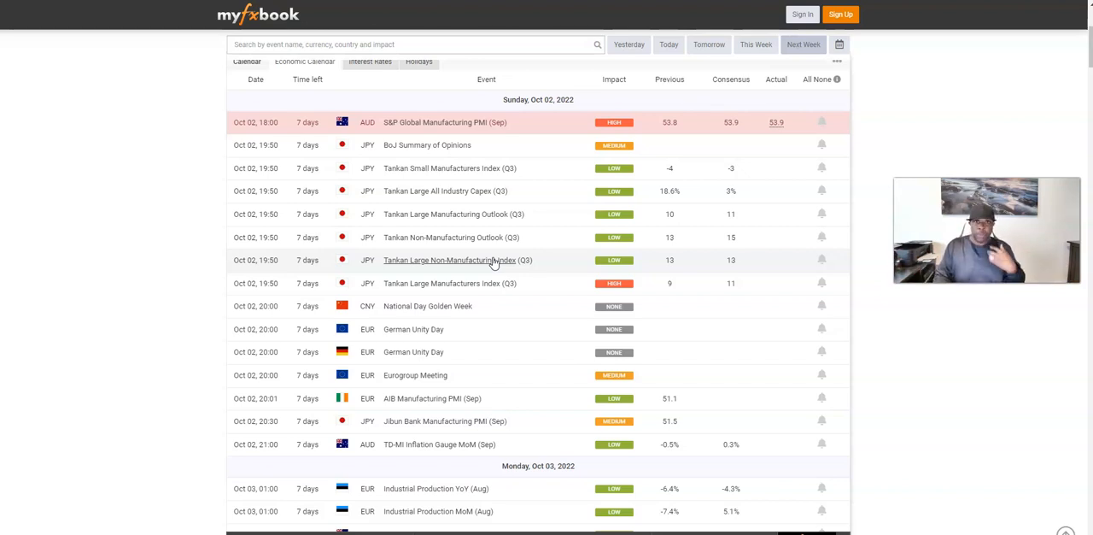
{"action": "scroll", "scroll_direction": "down", "scroll_amount": 3}
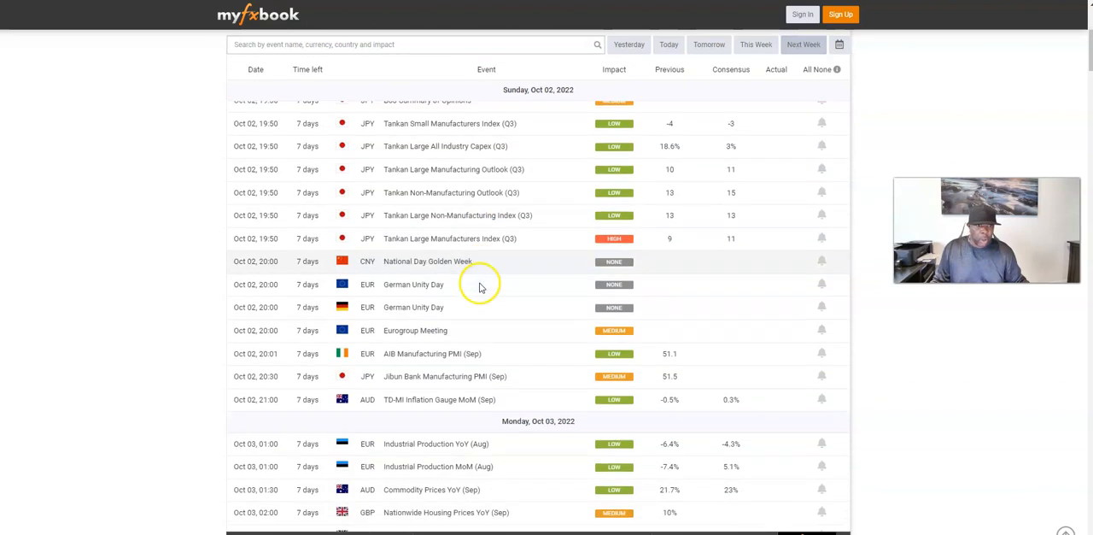
{"action": "scroll", "scroll_direction": "down", "scroll_amount": 3}
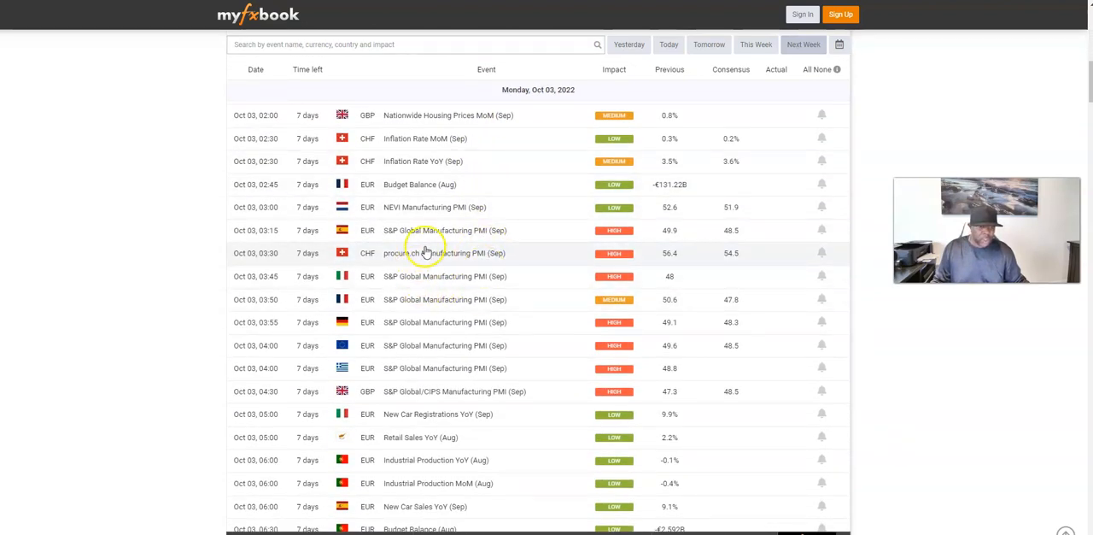
{"action": "scroll", "scroll_direction": "down", "scroll_amount": 3}
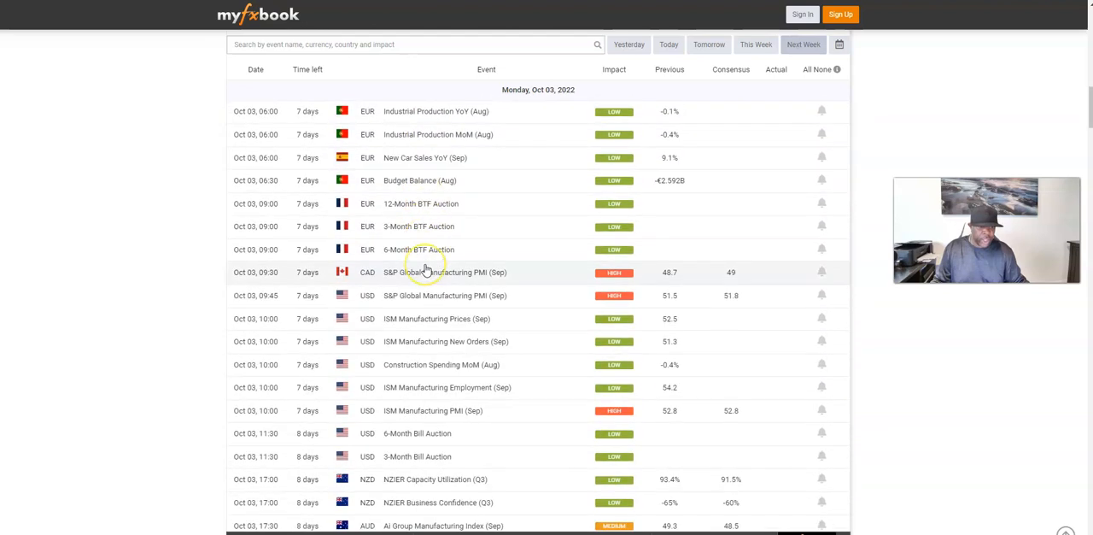
{"action": "scroll", "scroll_direction": "down", "scroll_amount": 3}
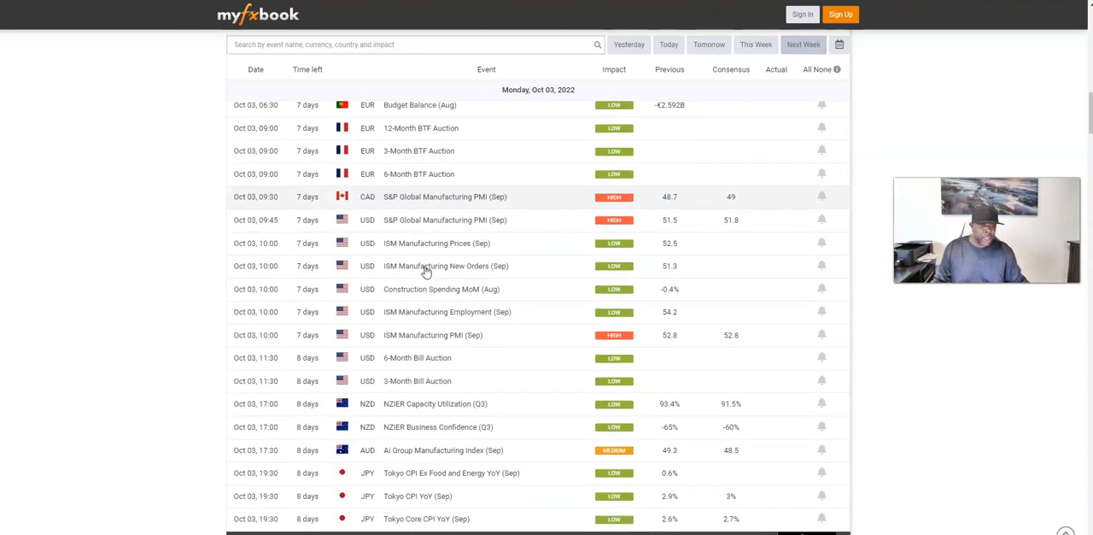
{"action": "scroll", "scroll_direction": "down", "scroll_amount": 3}
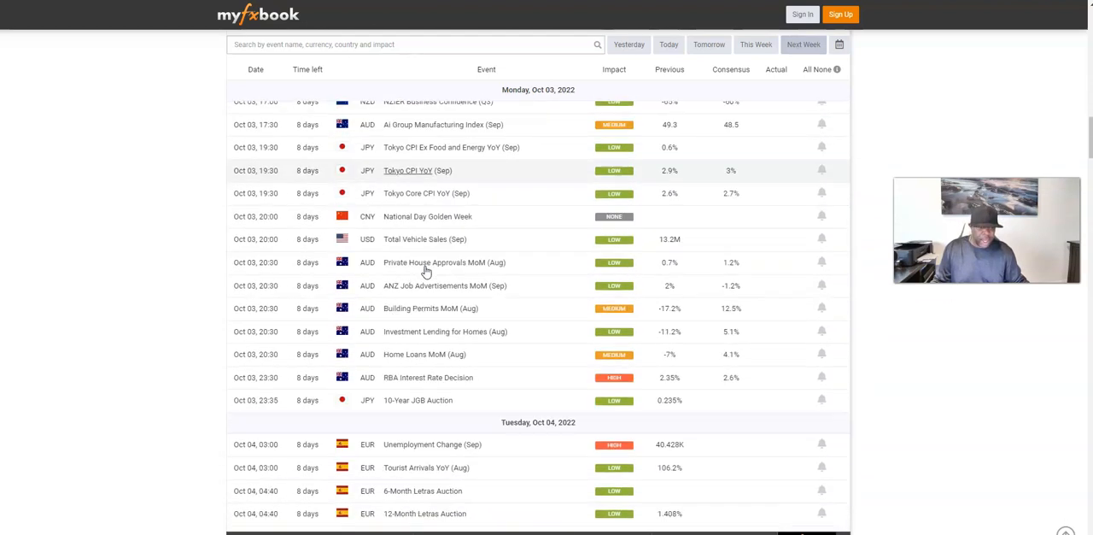
{"action": "scroll", "scroll_direction": "down", "scroll_amount": 3}
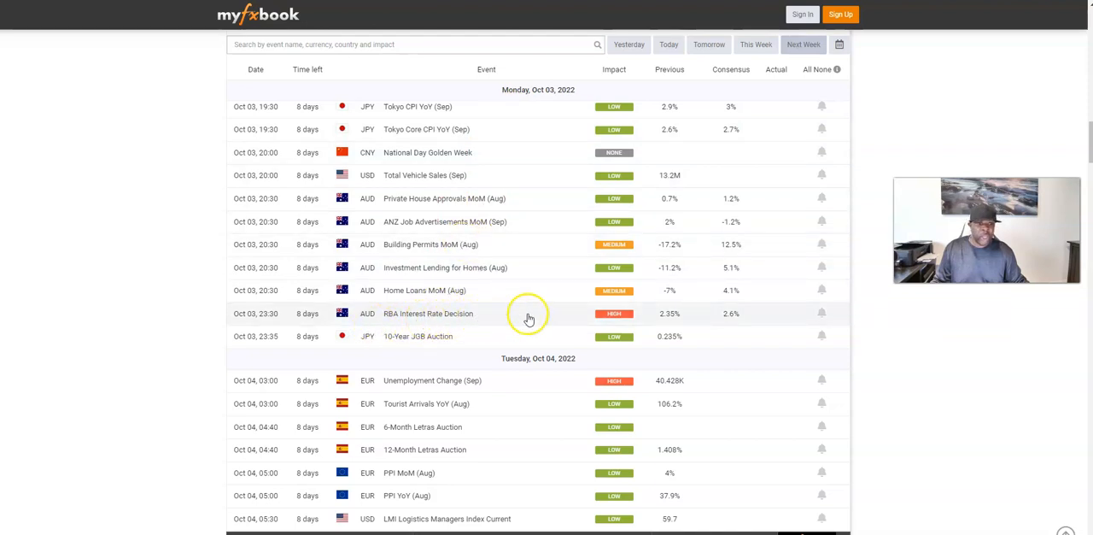
{"action": "mouse_move", "coordinate": [407, 324]}
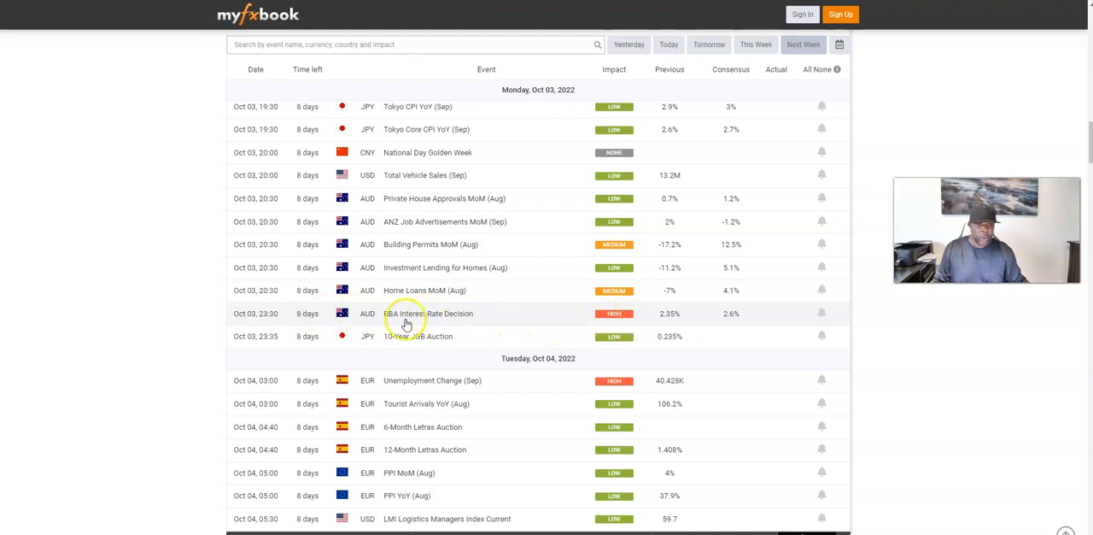
{"action": "mouse_move", "coordinate": [512, 316]}
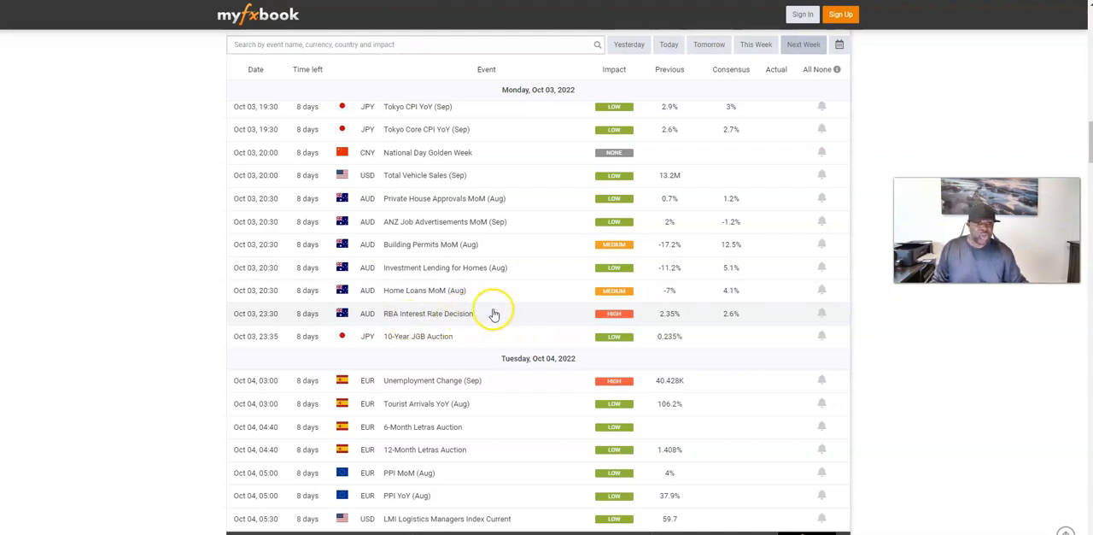
{"action": "mouse_move", "coordinate": [465, 323]}
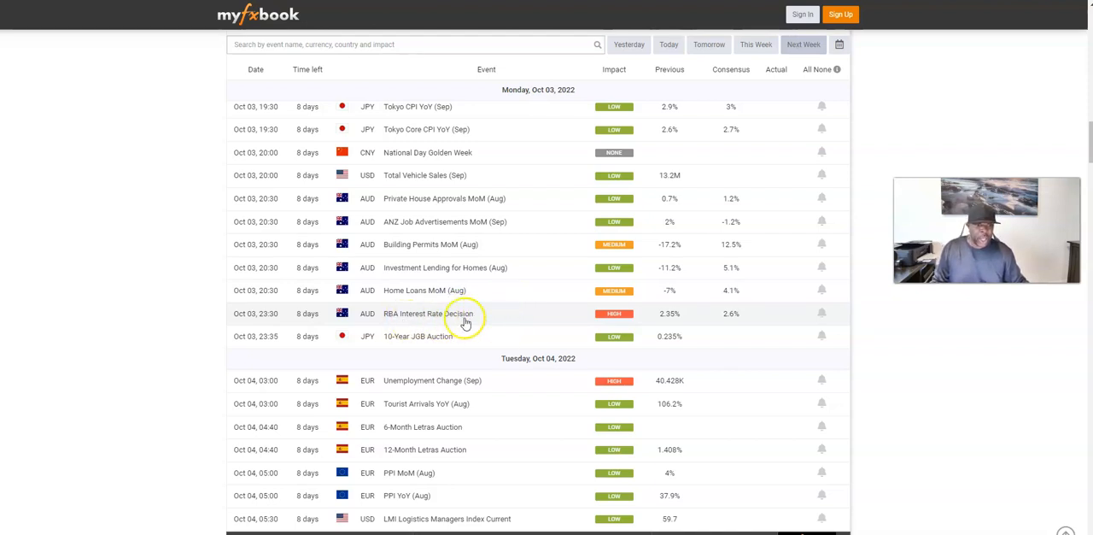
{"action": "scroll", "scroll_direction": "down", "scroll_amount": 3}
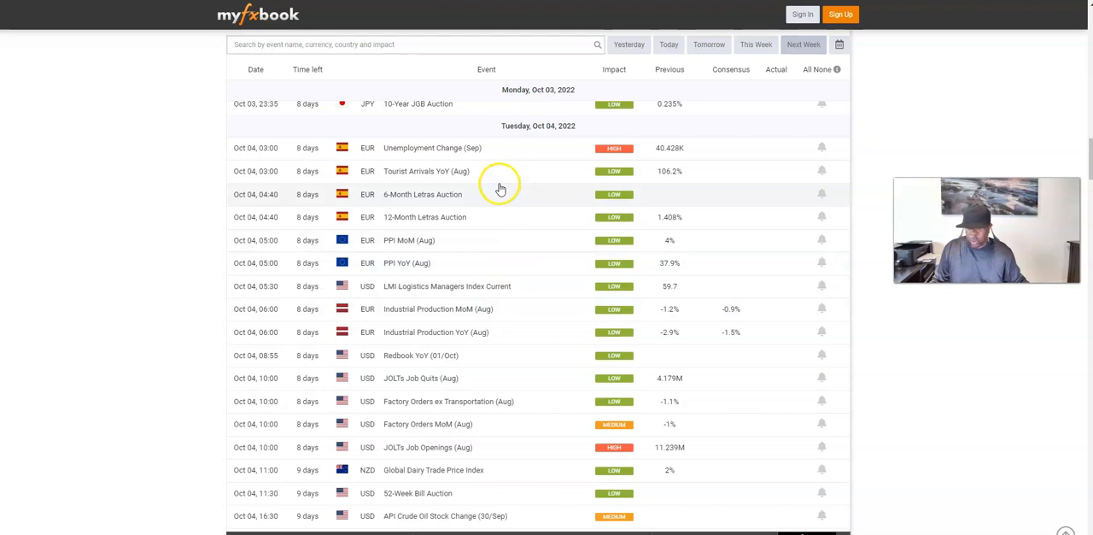
{"action": "scroll", "scroll_direction": "down", "scroll_amount": 3}
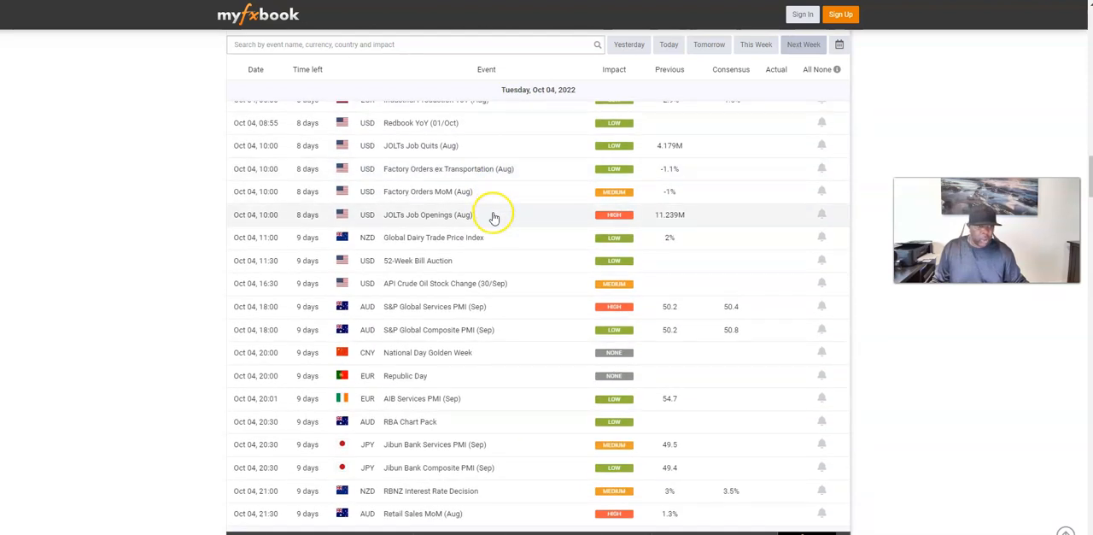
{"action": "scroll", "scroll_direction": "down", "scroll_amount": 3}
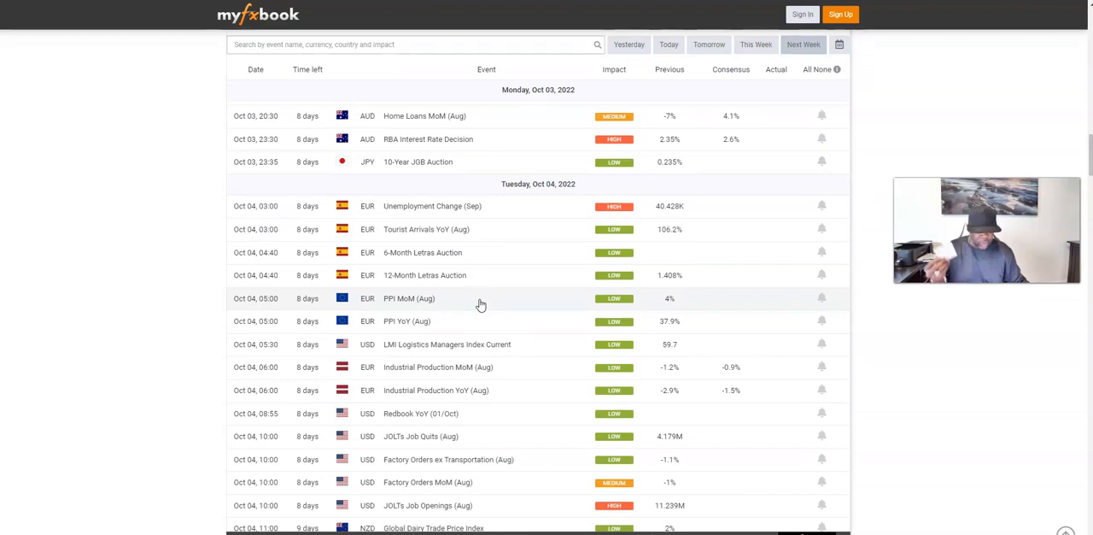
{"action": "scroll", "scroll_direction": "down", "scroll_amount": 3}
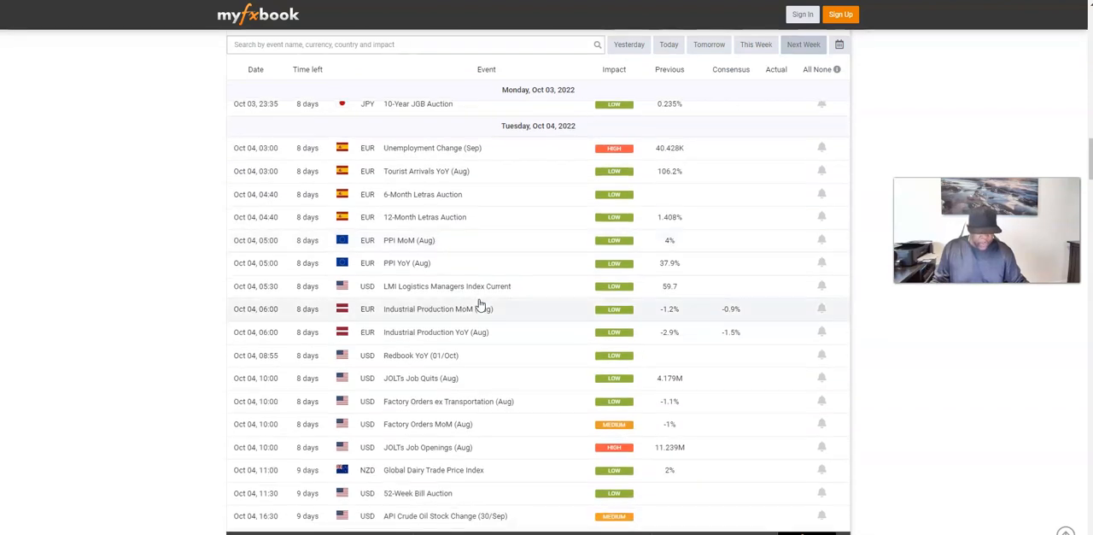
{"action": "scroll", "scroll_direction": "down", "scroll_amount": 3}
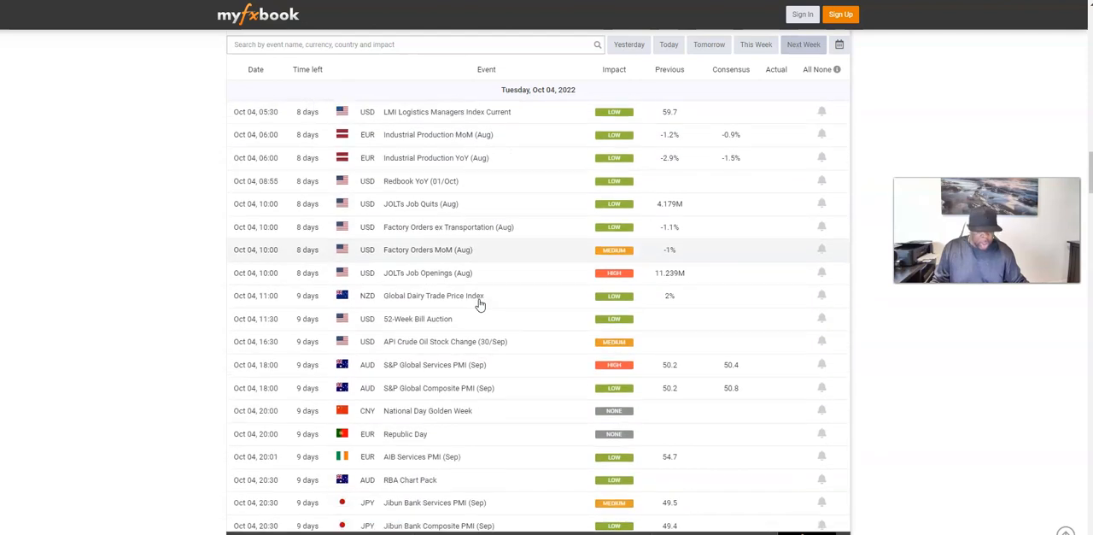
{"action": "scroll", "scroll_direction": "down", "scroll_amount": 3}
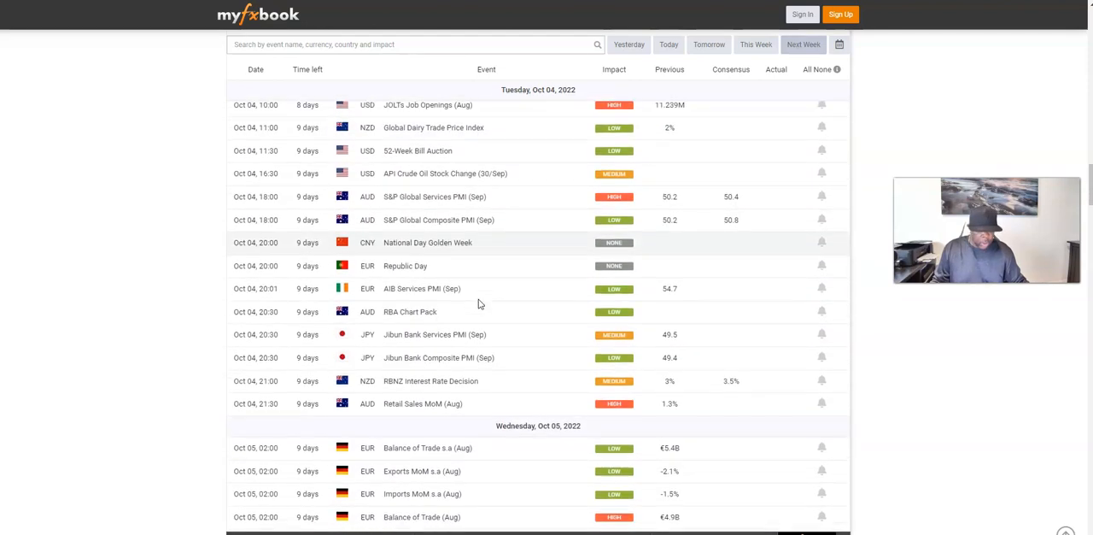
{"action": "scroll", "scroll_direction": "down", "scroll_amount": 3}
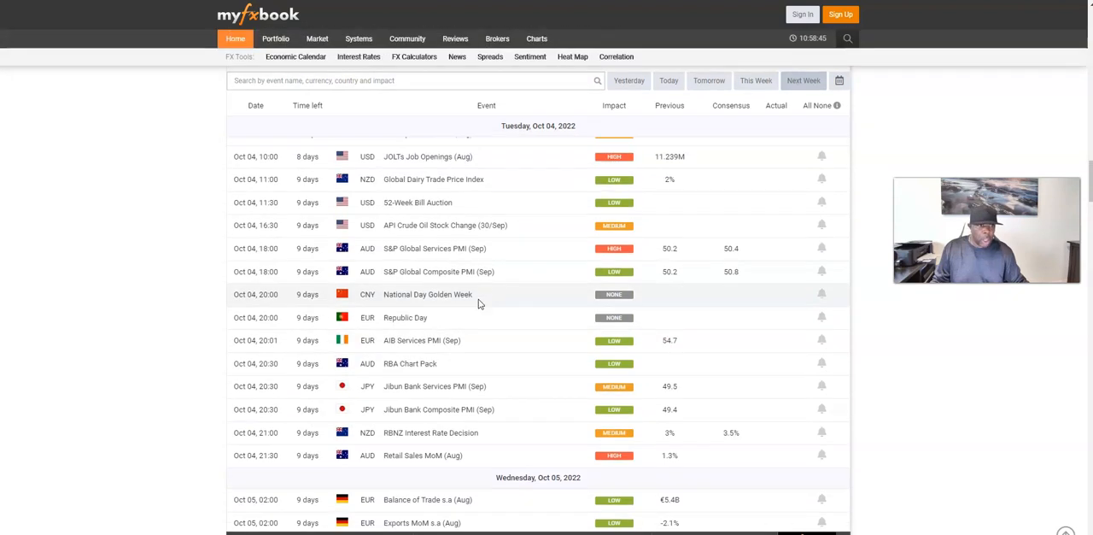
{"action": "scroll", "scroll_direction": "up", "scroll_amount": 3}
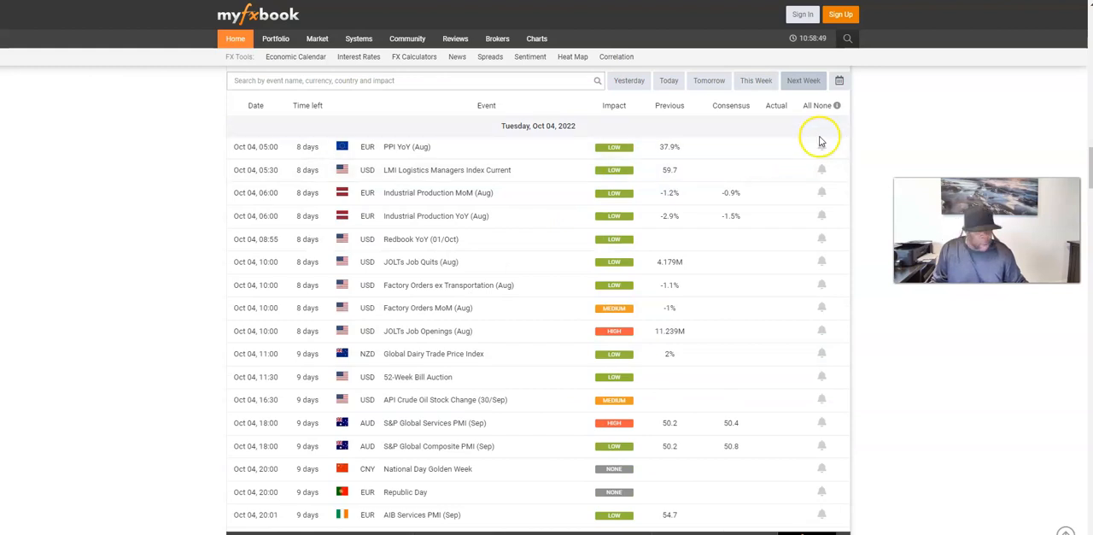
Return the calendar to this week and browse the Sep 25–27 events down to Durable Goods Orders
{"action": "left_click", "coordinate": [755, 79]}
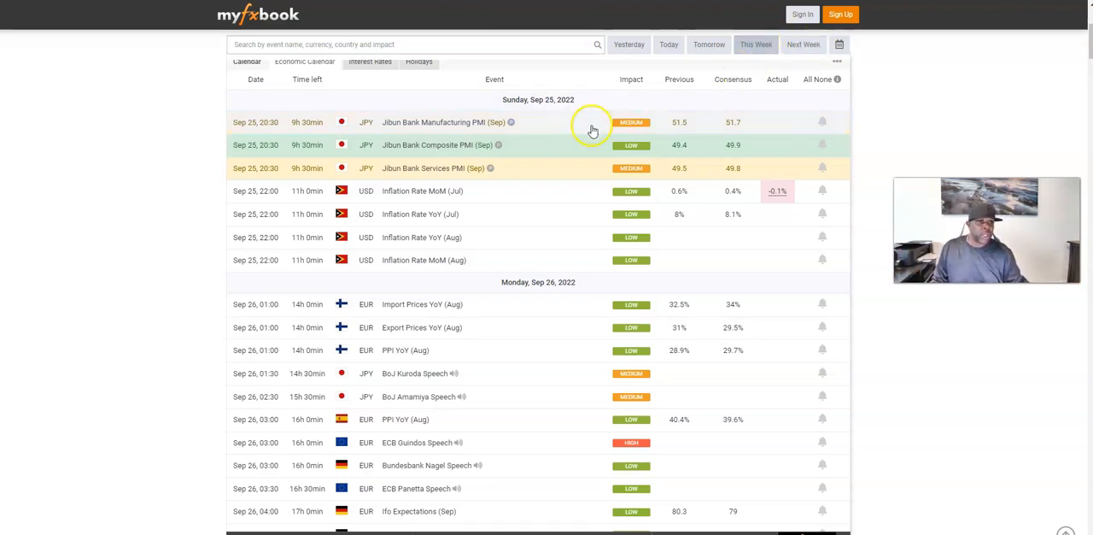
{"action": "scroll", "scroll_direction": "down", "scroll_amount": 3}
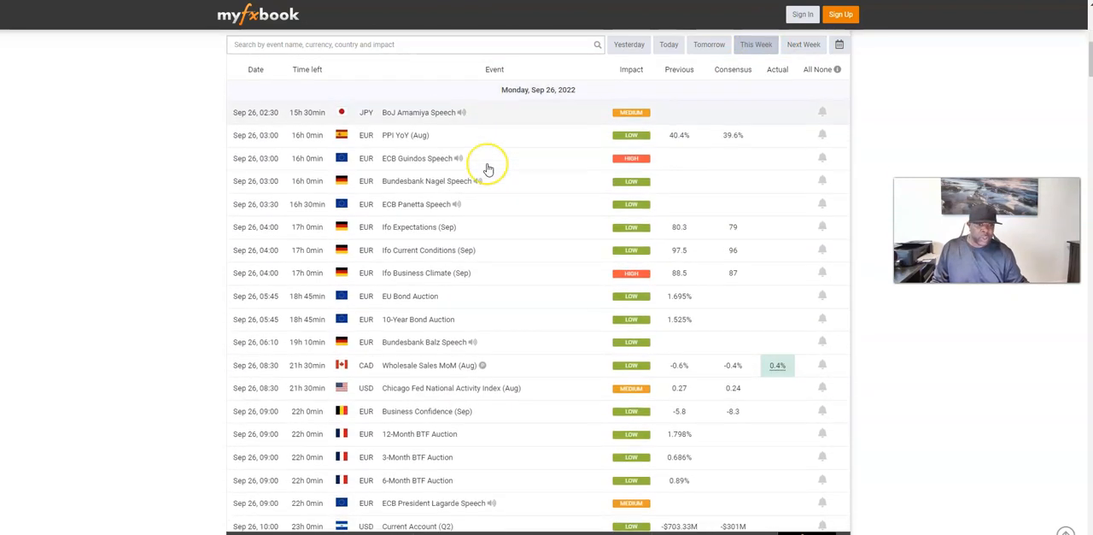
{"action": "scroll", "scroll_direction": "down", "scroll_amount": 3}
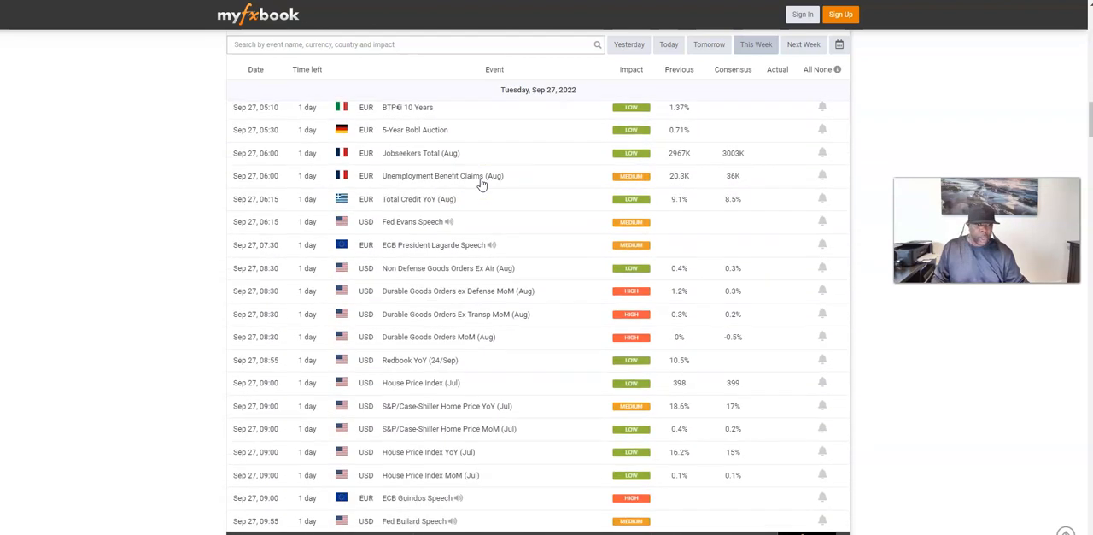
{"action": "scroll", "scroll_direction": "down", "scroll_amount": 3}
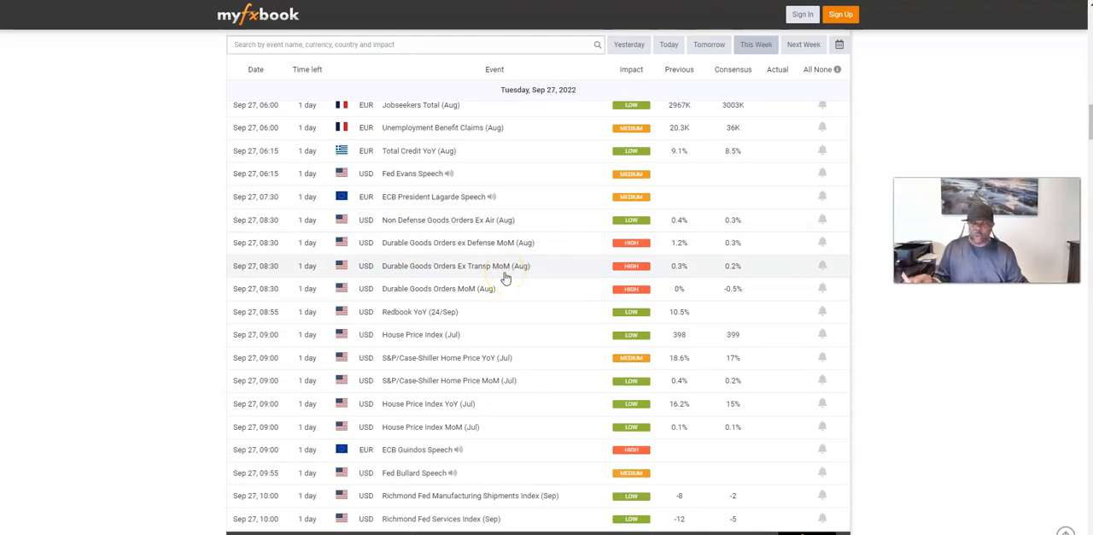
{"action": "scroll", "scroll_direction": "down", "scroll_amount": 3}
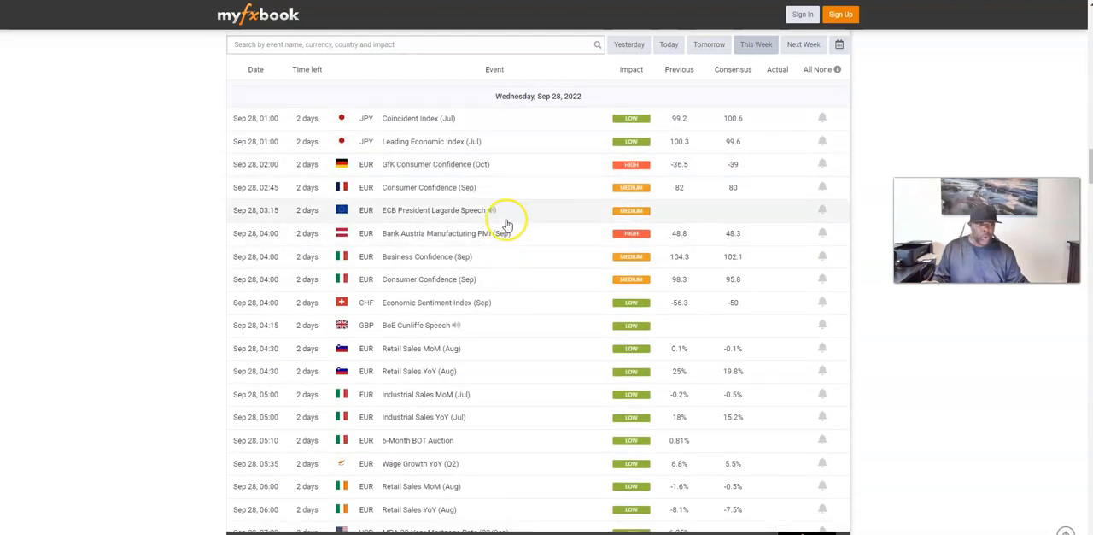
{"action": "scroll", "scroll_direction": "down", "scroll_amount": 3}
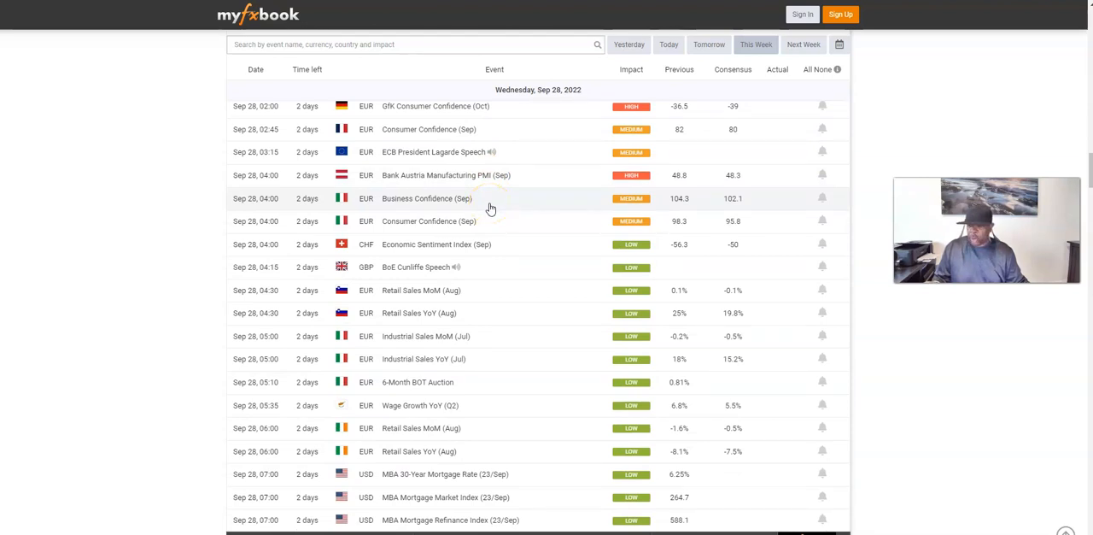
{"action": "scroll", "scroll_direction": "down", "scroll_amount": 3}
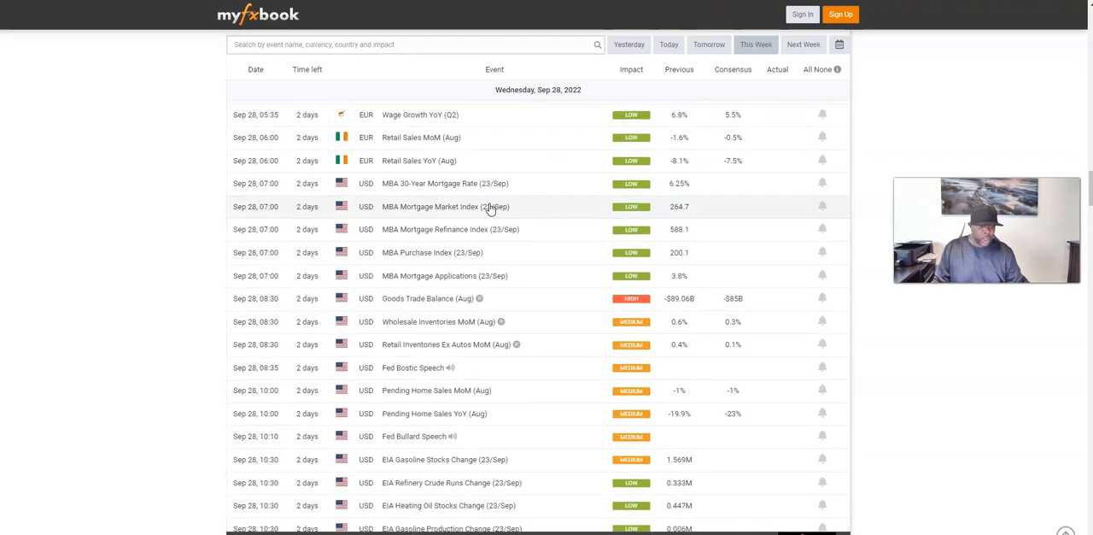
{"action": "scroll", "scroll_direction": "down", "scroll_amount": 3}
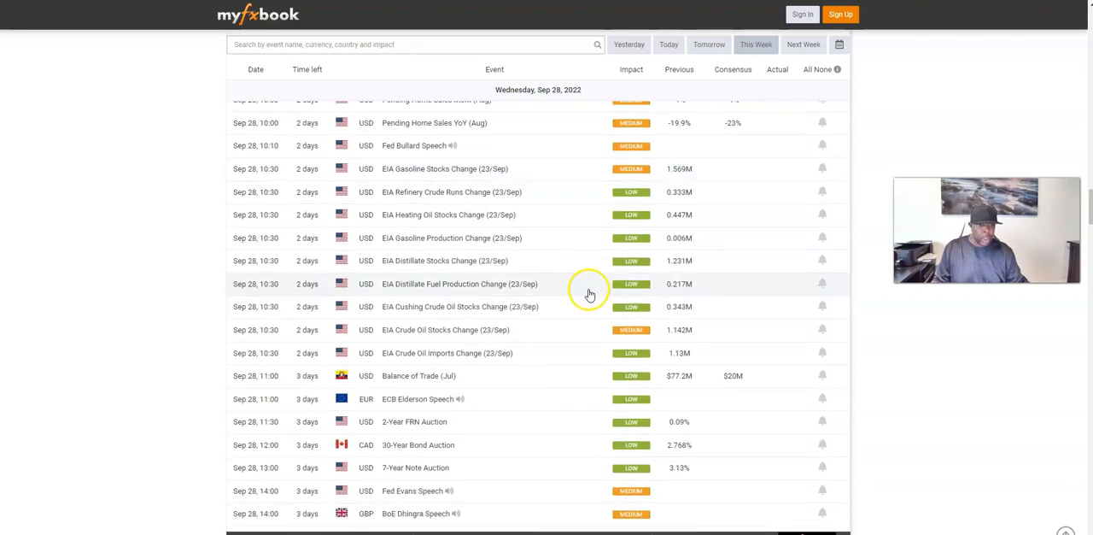
{"action": "scroll", "scroll_direction": "down", "scroll_amount": 3}
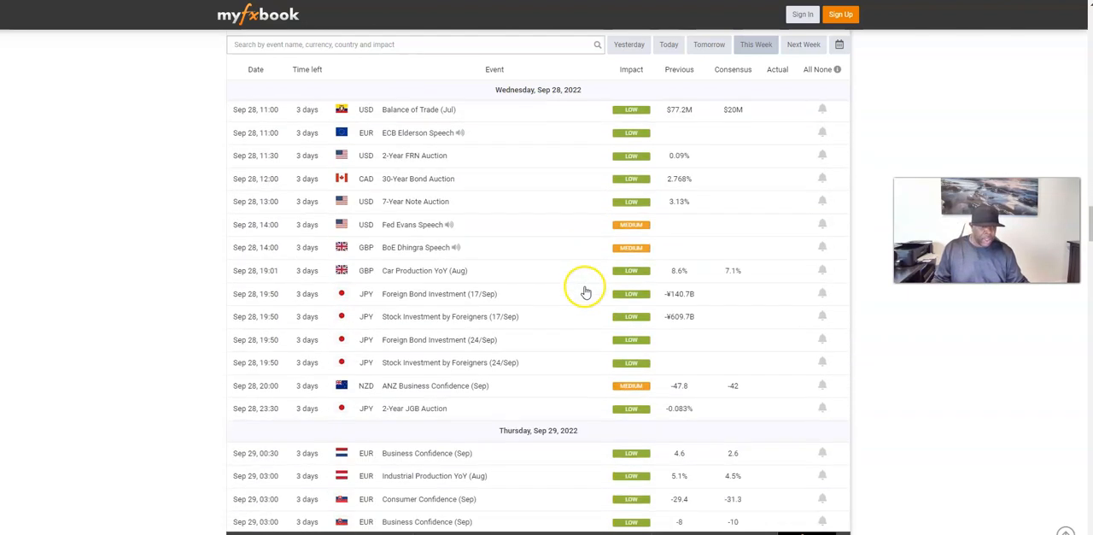
{"action": "scroll", "scroll_direction": "down", "scroll_amount": 3}
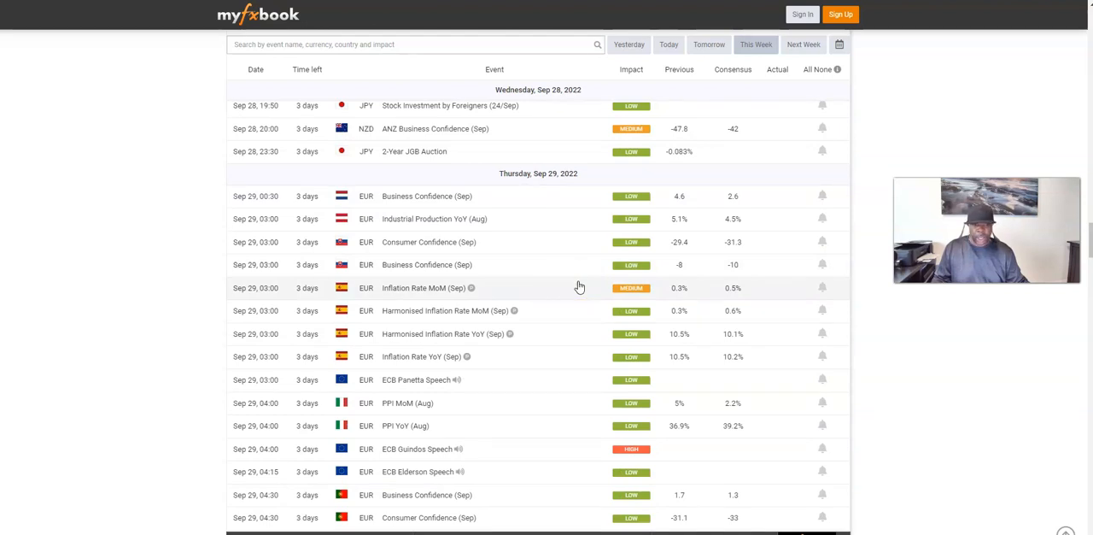
{"action": "scroll", "scroll_direction": "down", "scroll_amount": 3}
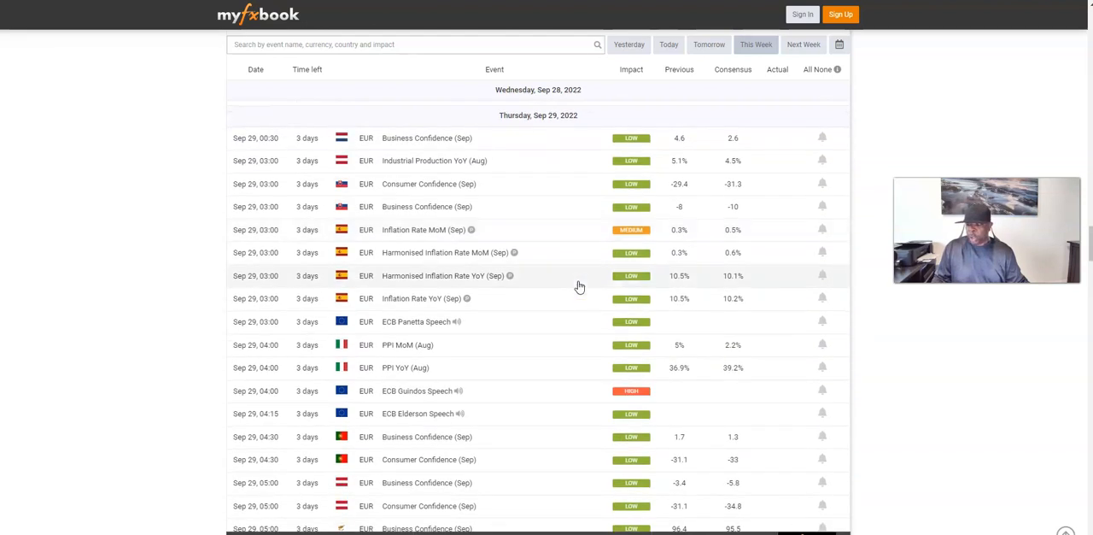
{"action": "scroll", "scroll_direction": "down", "scroll_amount": 3}
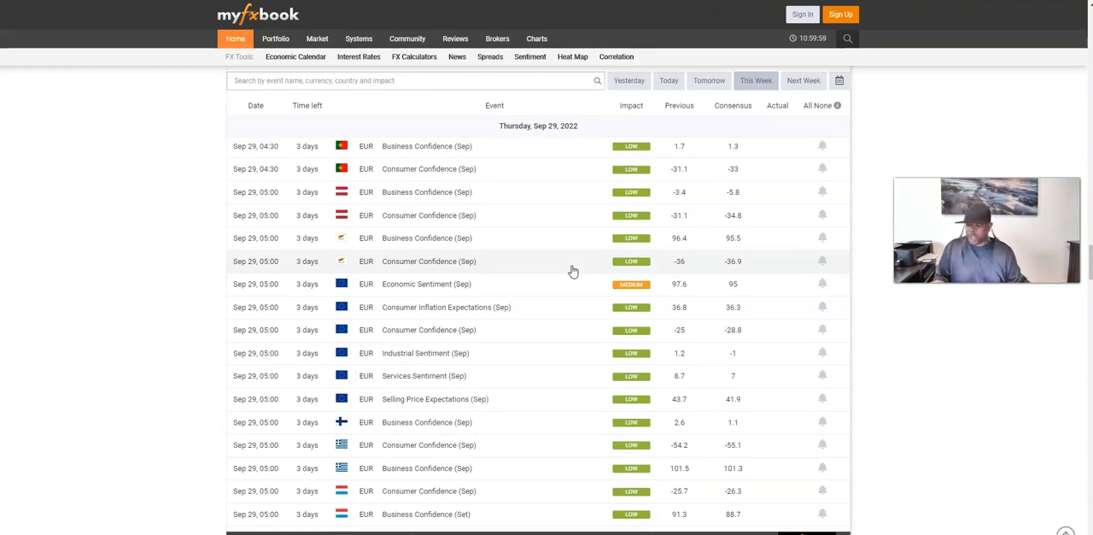
{"action": "scroll", "scroll_direction": "down", "scroll_amount": 3}
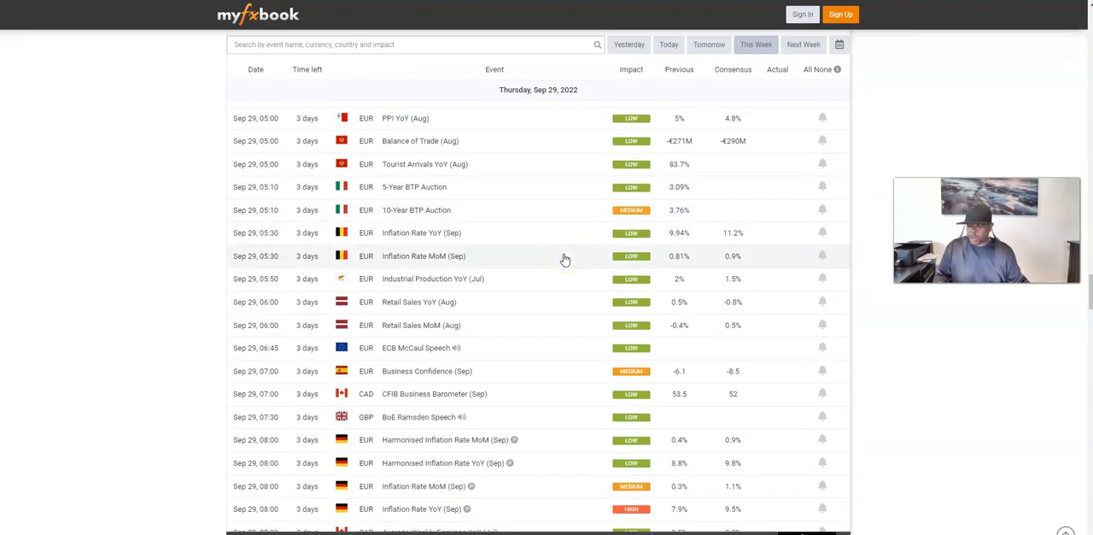
{"action": "scroll", "scroll_direction": "down", "scroll_amount": 3}
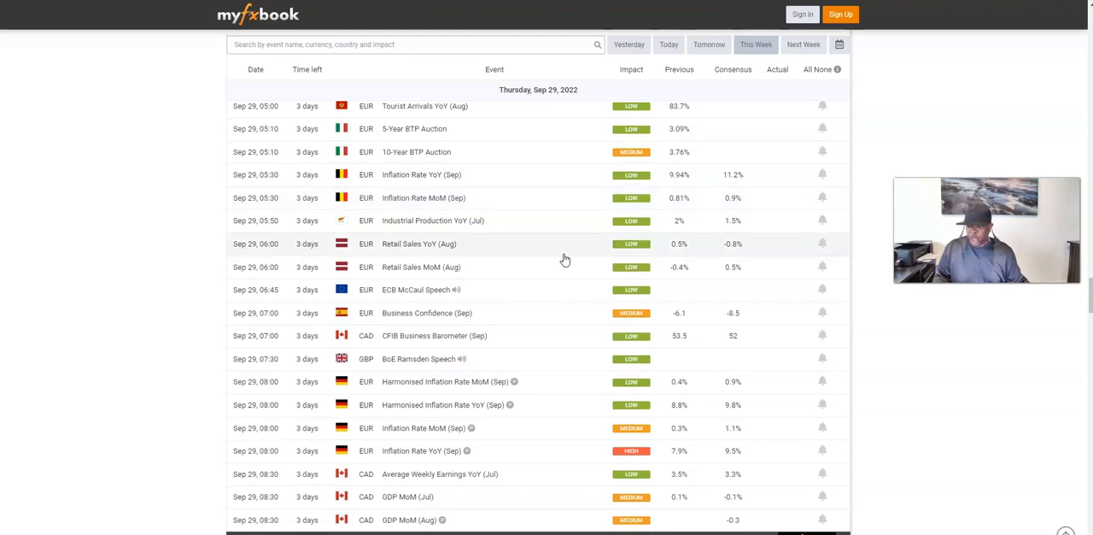
{"action": "scroll", "scroll_direction": "down", "scroll_amount": 3}
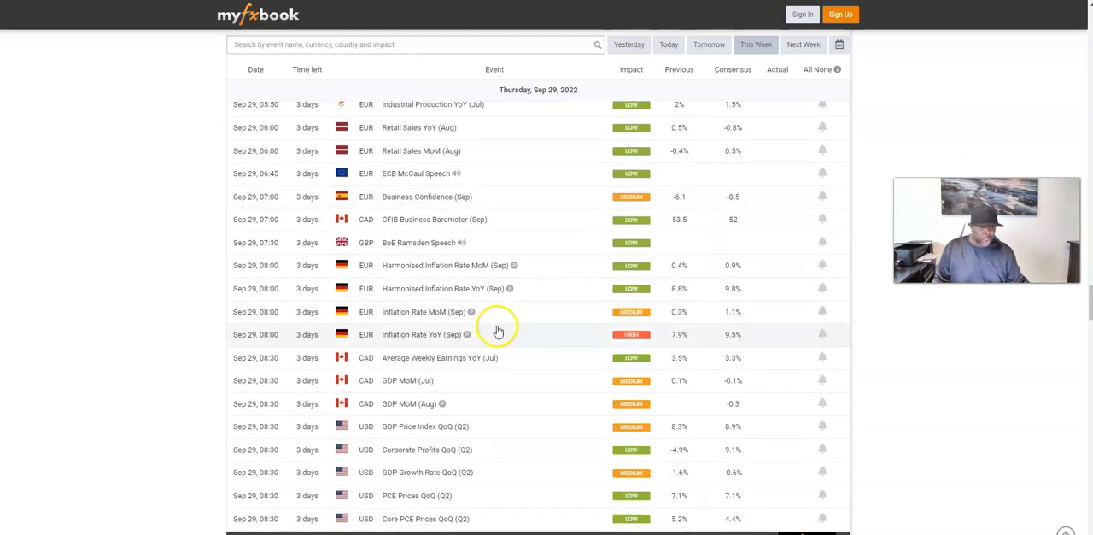
{"action": "mouse_move", "coordinate": [493, 339]}
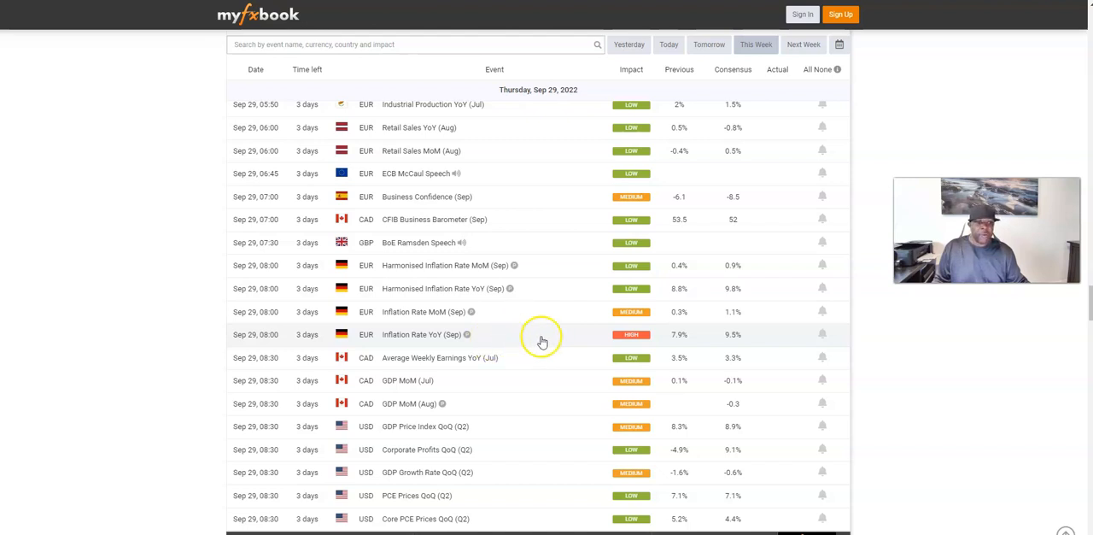
{"action": "mouse_move", "coordinate": [516, 346]}
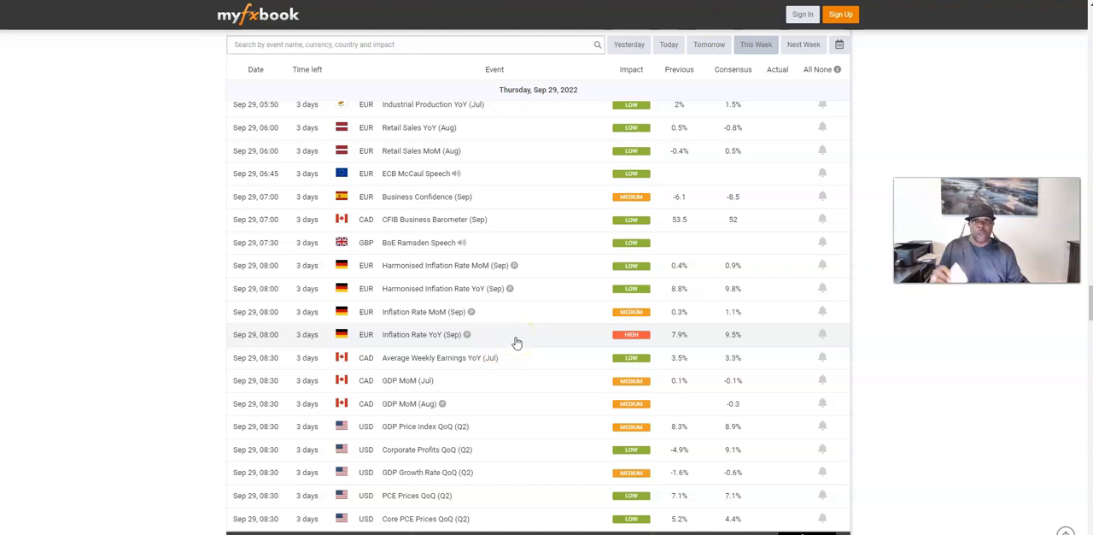
{"action": "scroll", "scroll_direction": "down", "scroll_amount": 3}
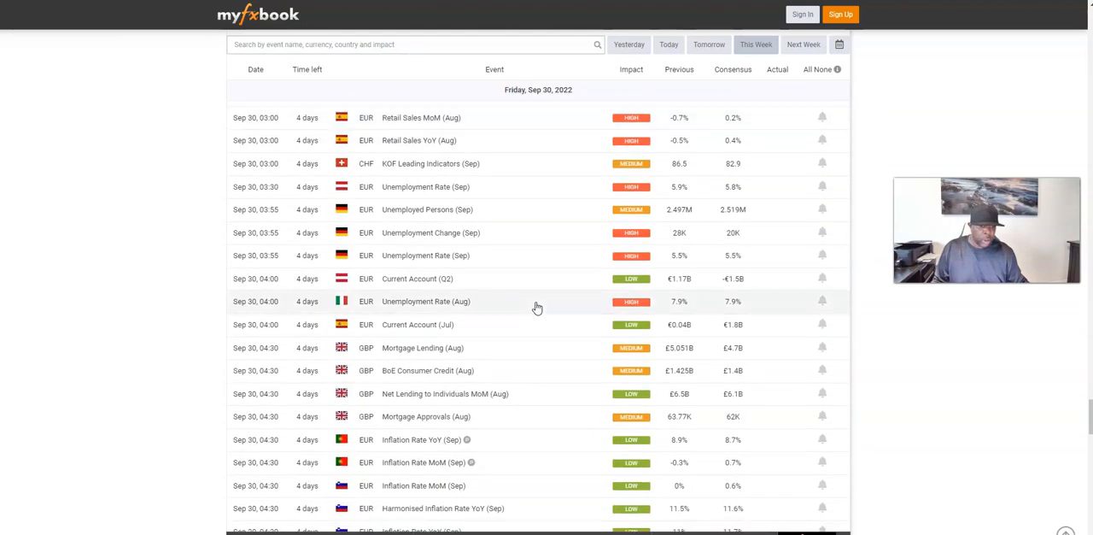
{"action": "scroll", "scroll_direction": "down", "scroll_amount": 3}
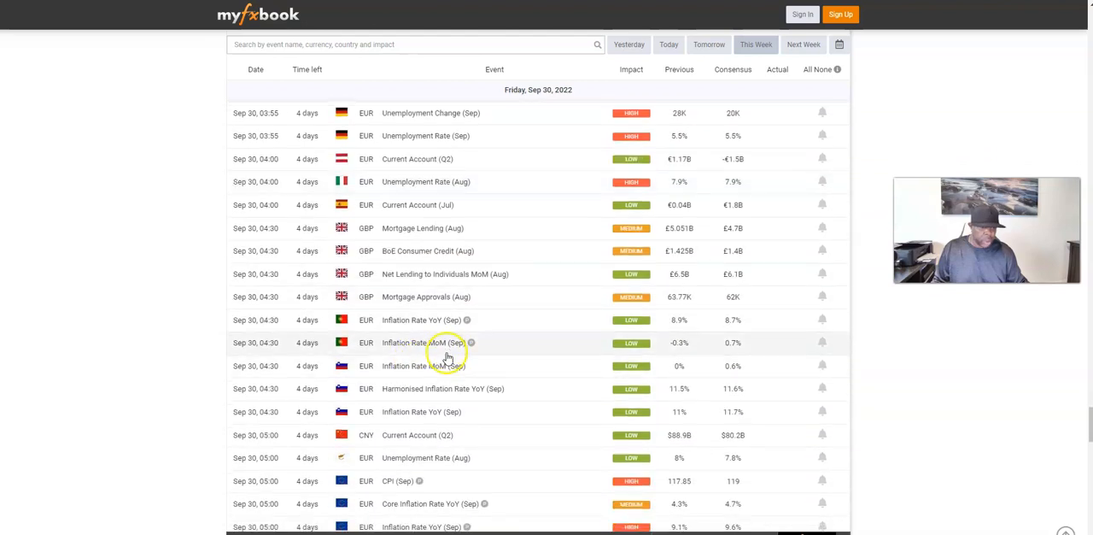
{"action": "scroll", "scroll_direction": "down", "scroll_amount": 3}
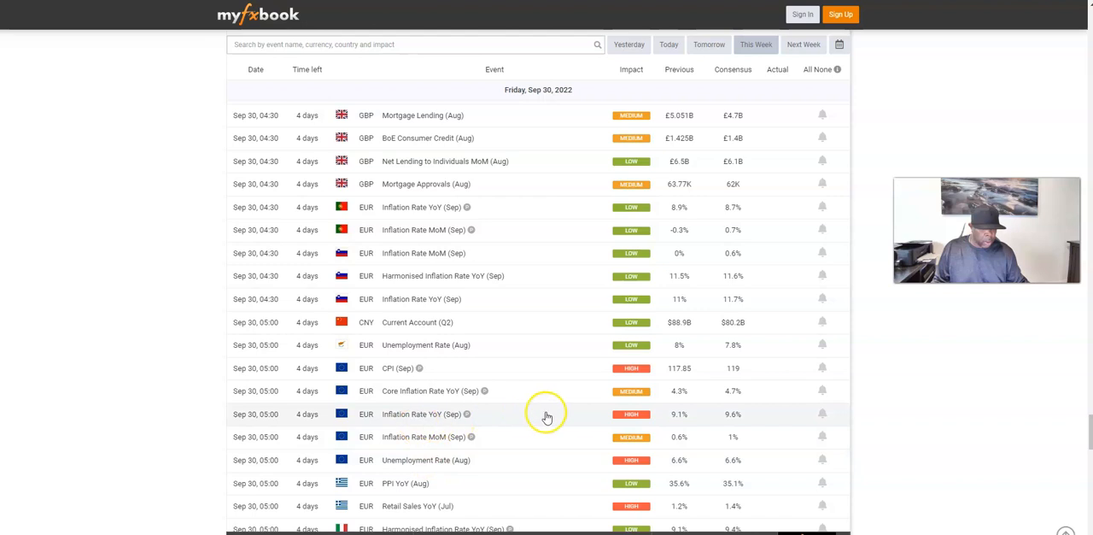
{"action": "mouse_move", "coordinate": [587, 418]}
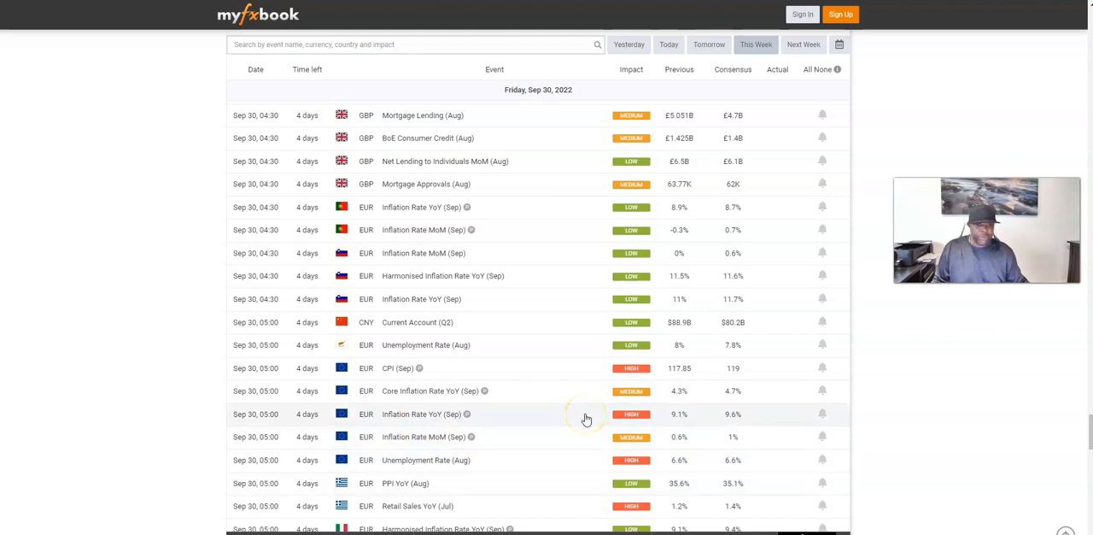
{"action": "mouse_move", "coordinate": [586, 419]}
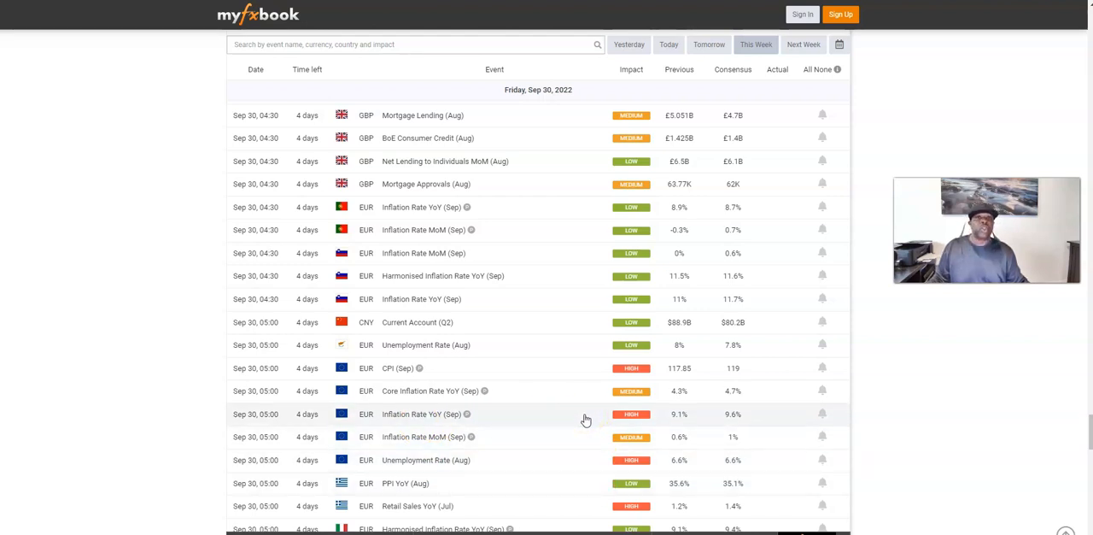